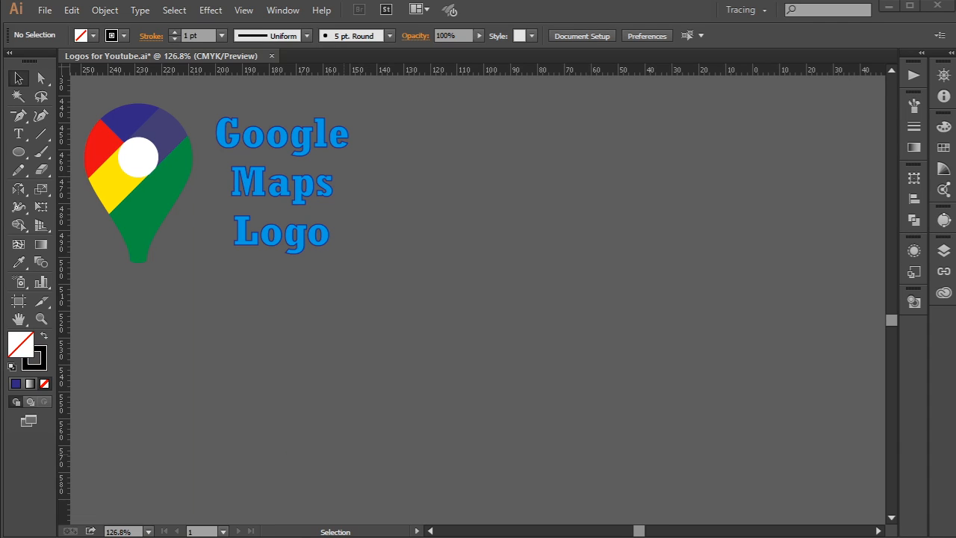
{"action": "mouse_move", "coordinate": [289, 174]}
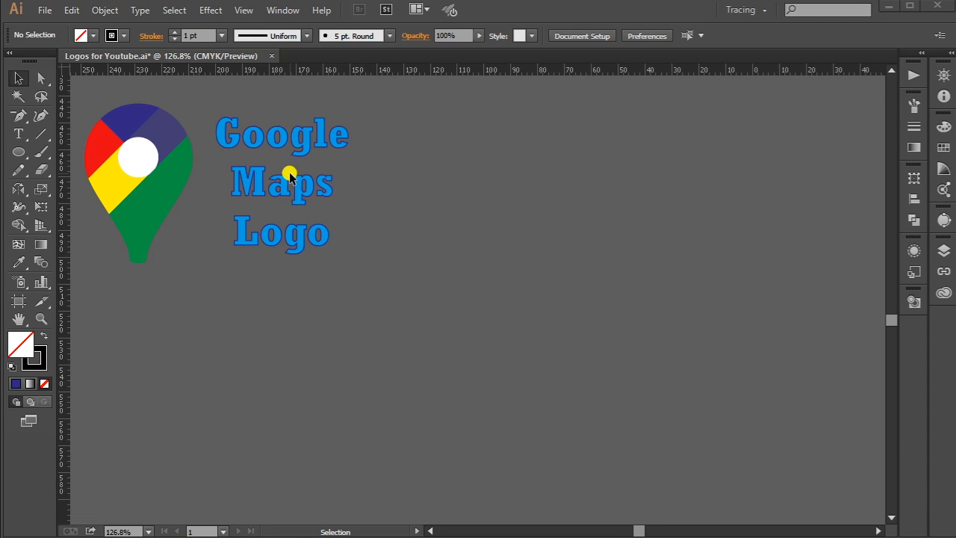
{"action": "mouse_move", "coordinate": [768, 10]}
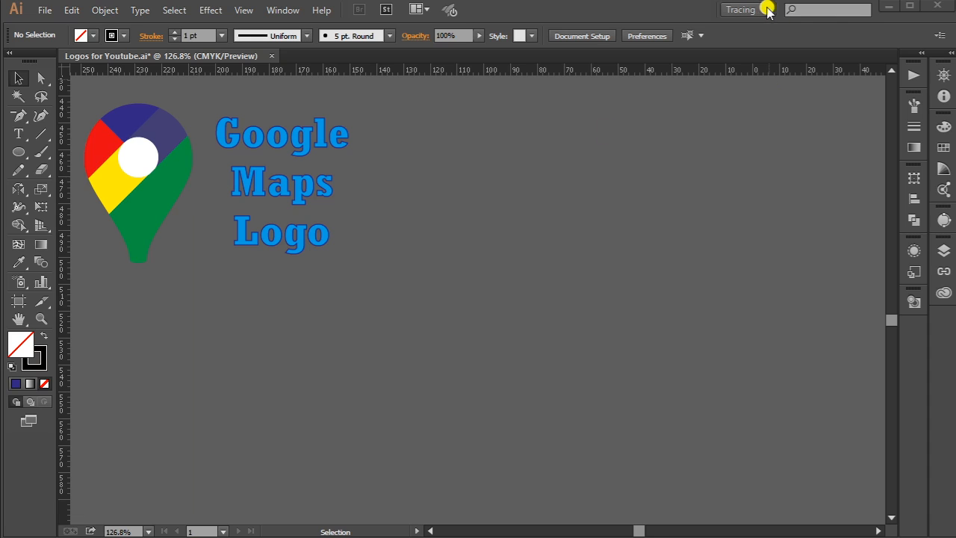
- Browse the View menu options, such as Snap to Grid, beside the finished pin logo
{"action": "left_click", "coordinate": [743, 9]}
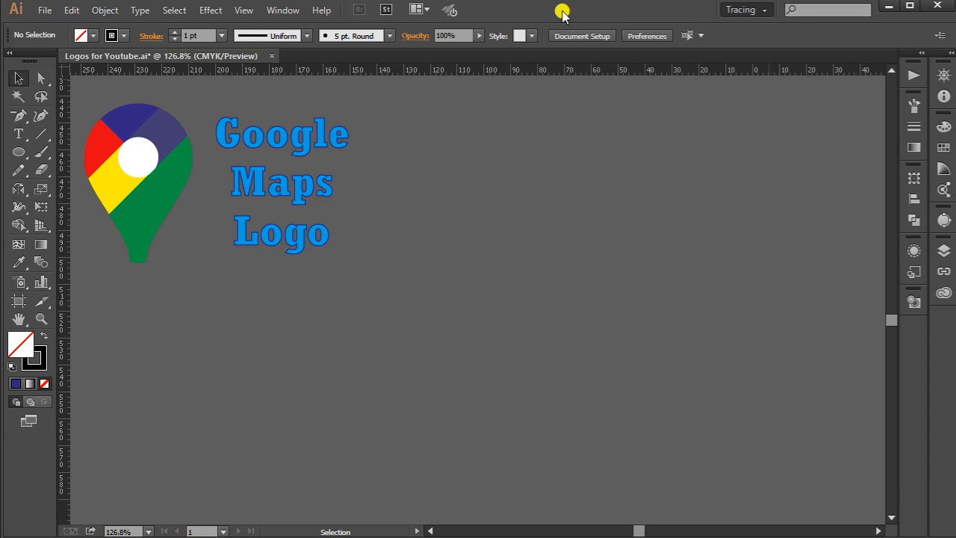
{"action": "left_click", "coordinate": [244, 10]}
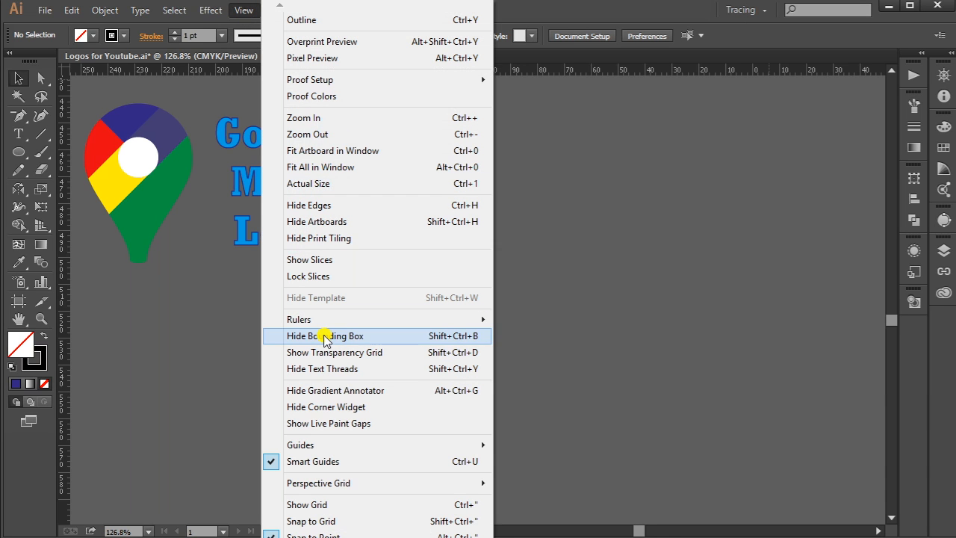
{"action": "mouse_move", "coordinate": [298, 521]}
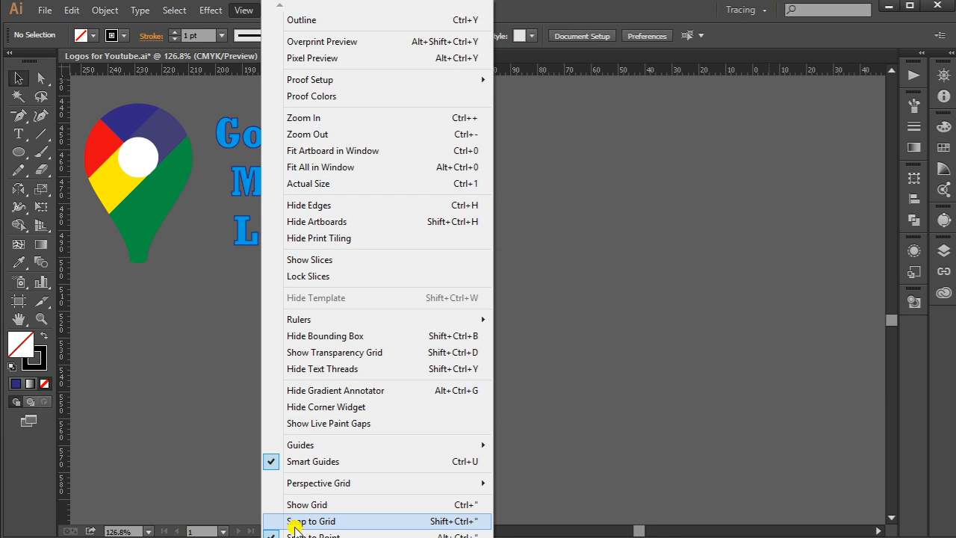
{"action": "mouse_move", "coordinate": [23, 154]}
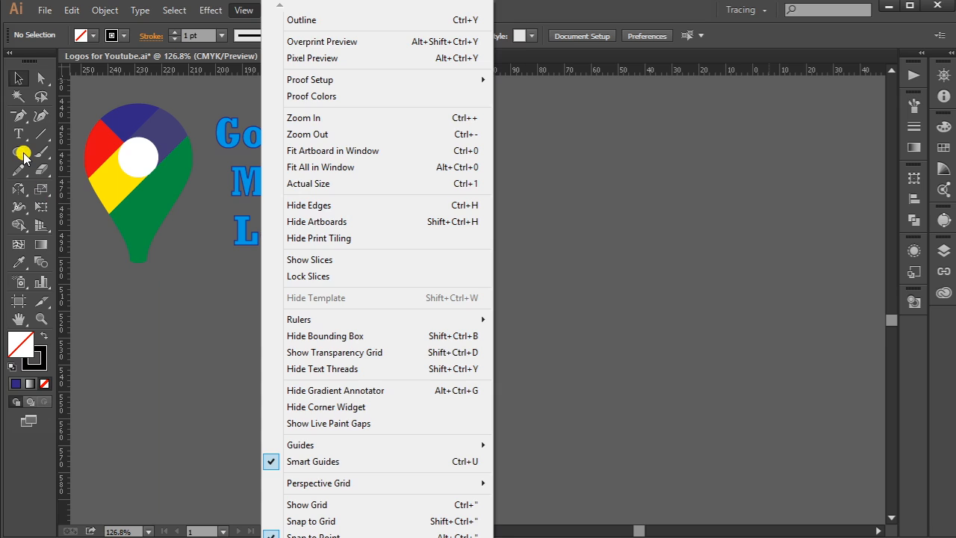
- Draw a 15 mm circle and a 40 mm circle with the Ellipse Tool, then select both
{"action": "left_click", "coordinate": [25, 154]}
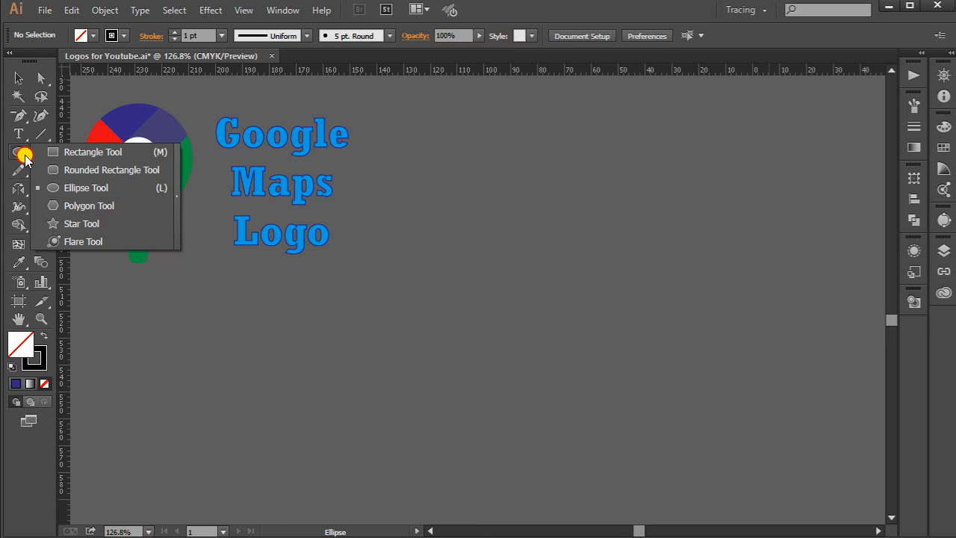
{"action": "left_click", "coordinate": [86, 188]}
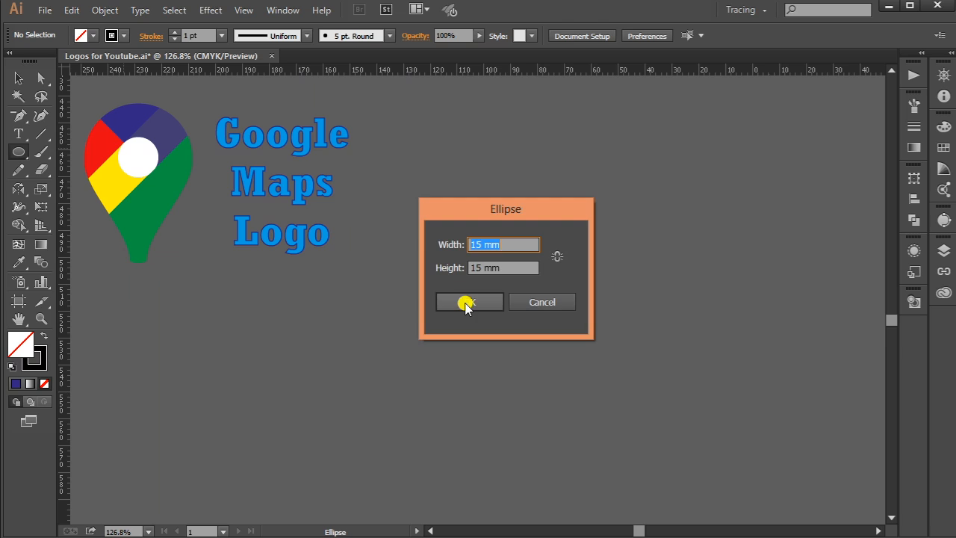
{"action": "left_click", "coordinate": [469, 302]}
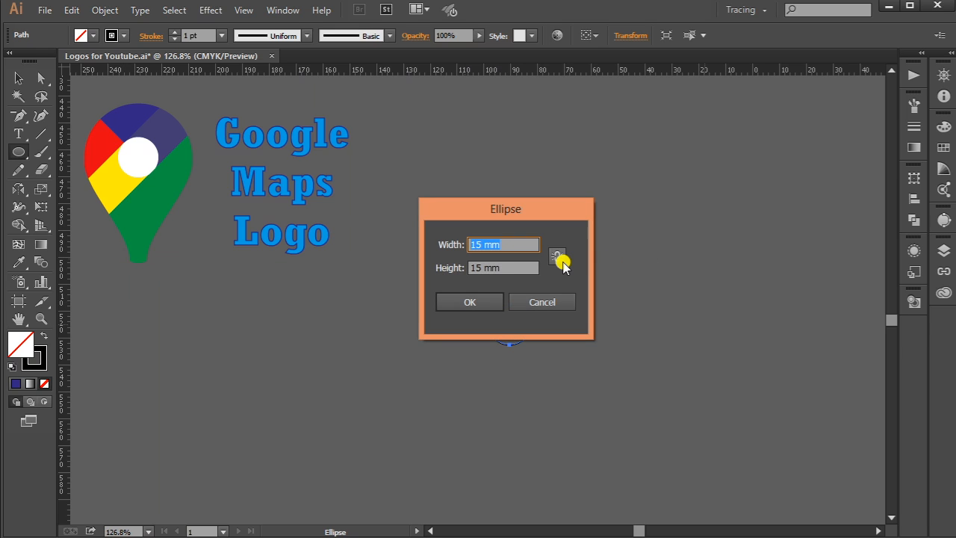
{"action": "type", "text": "40 mm"}
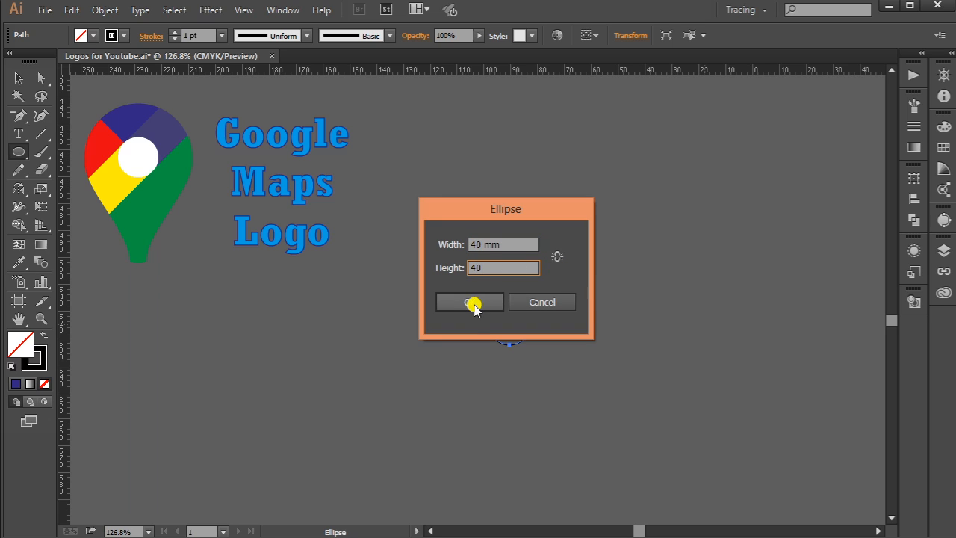
{"action": "left_click", "coordinate": [469, 301]}
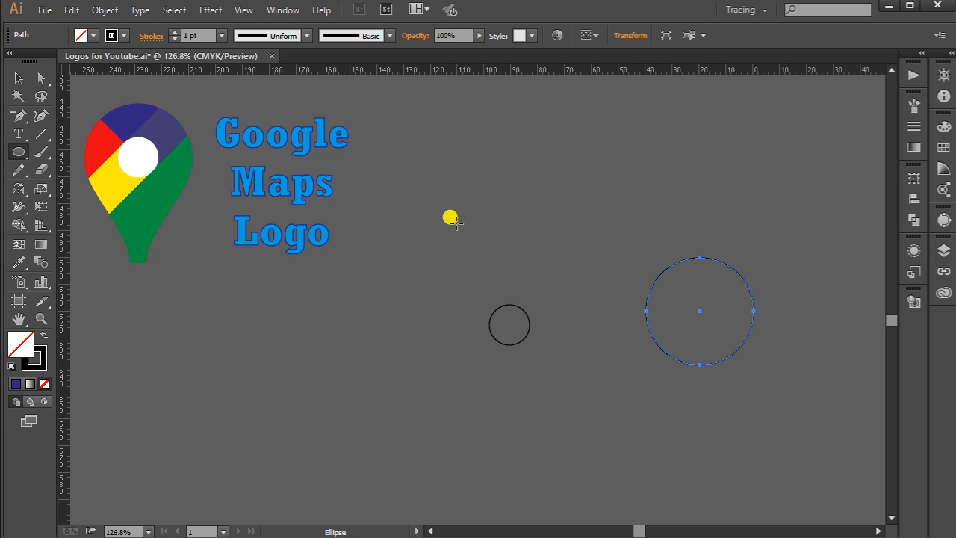
{"action": "left_click_drag", "start_coordinate": [449, 217], "coordinate": [790, 398]}
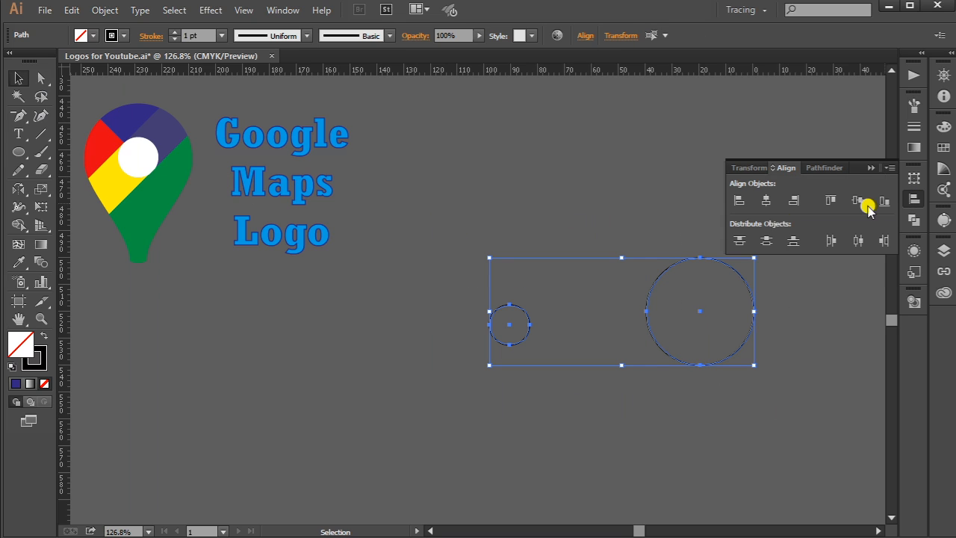
{"action": "mouse_move", "coordinate": [765, 206]}
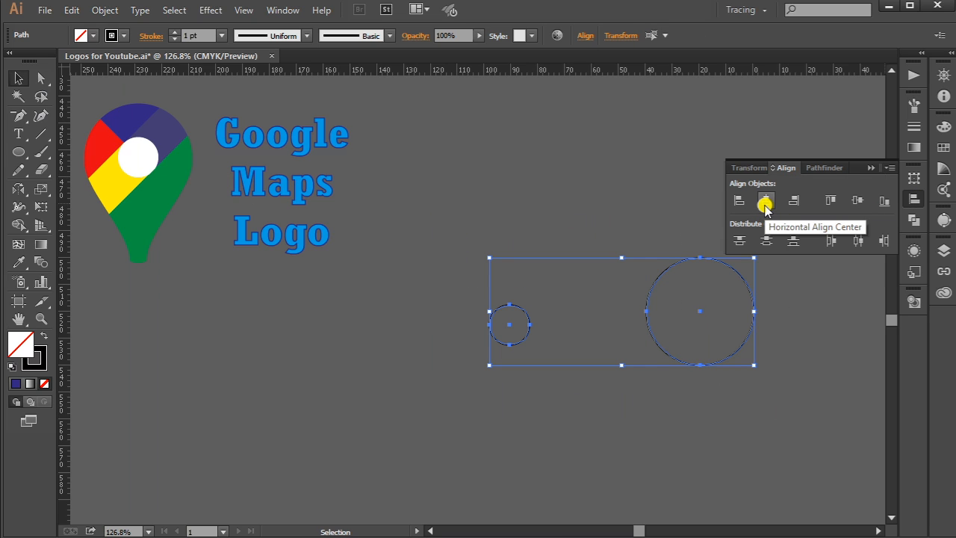
- Apply Horizontal Align Center to the selected circles in the Align panel
{"action": "left_click", "coordinate": [765, 201]}
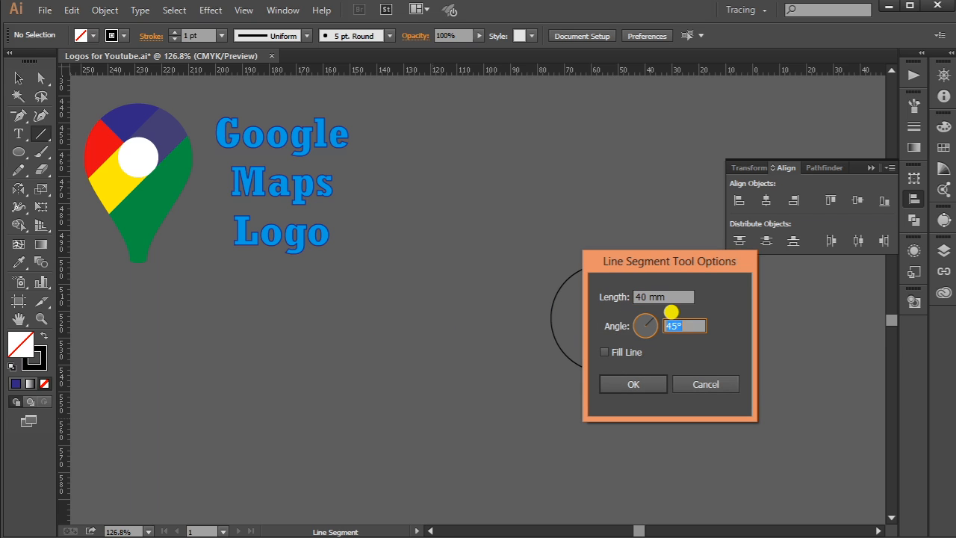
- Create a 40 mm Line Segment at a 65° angle beside the circles
{"action": "type", "text": "65"}
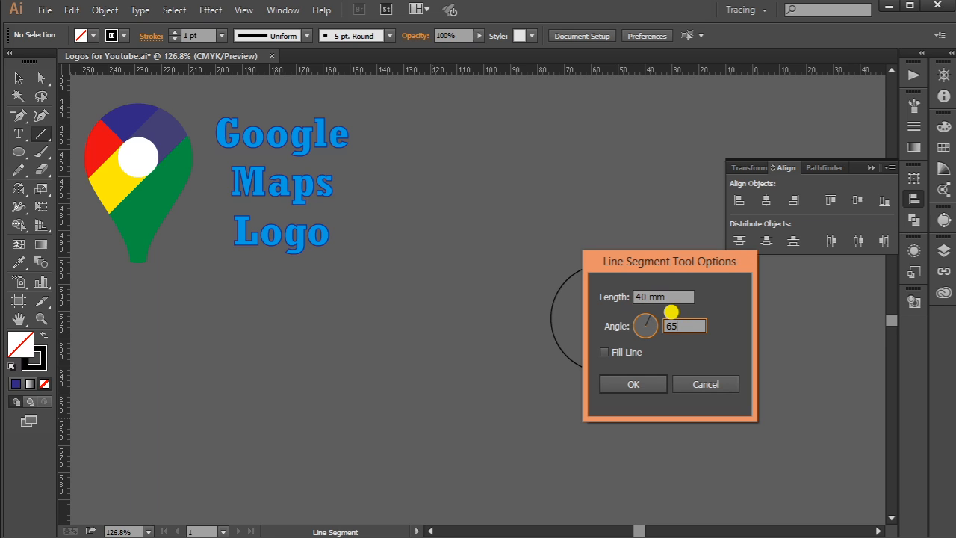
{"action": "left_click", "coordinate": [633, 383]}
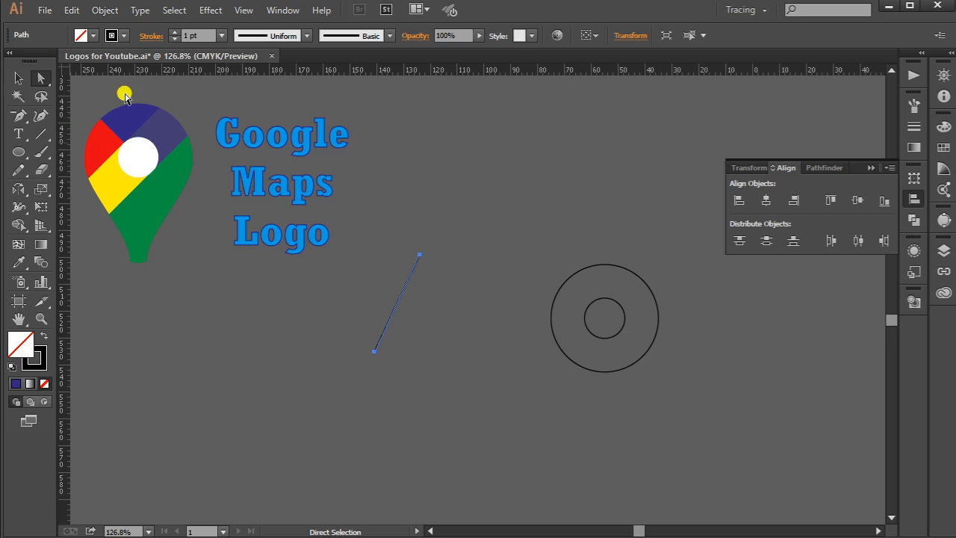
{"action": "left_click", "coordinate": [419, 256]}
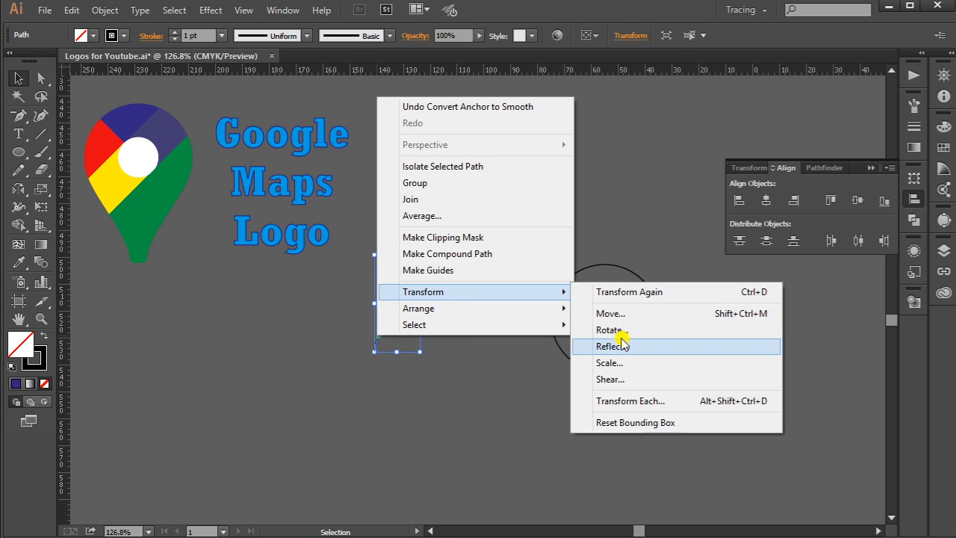
- Reflect a vertical copy of the curve and fit both curves against the large circle
{"action": "left_click", "coordinate": [610, 346]}
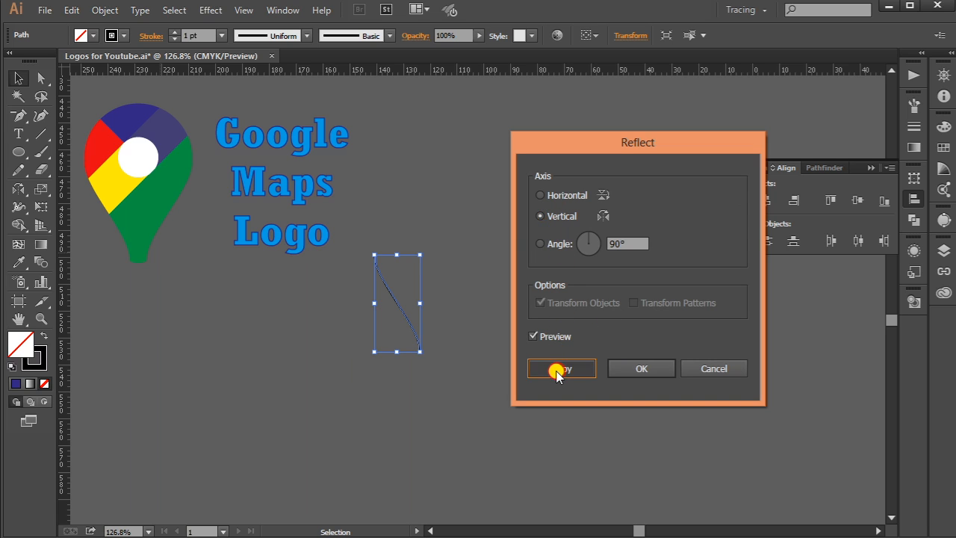
{"action": "left_click", "coordinate": [560, 368]}
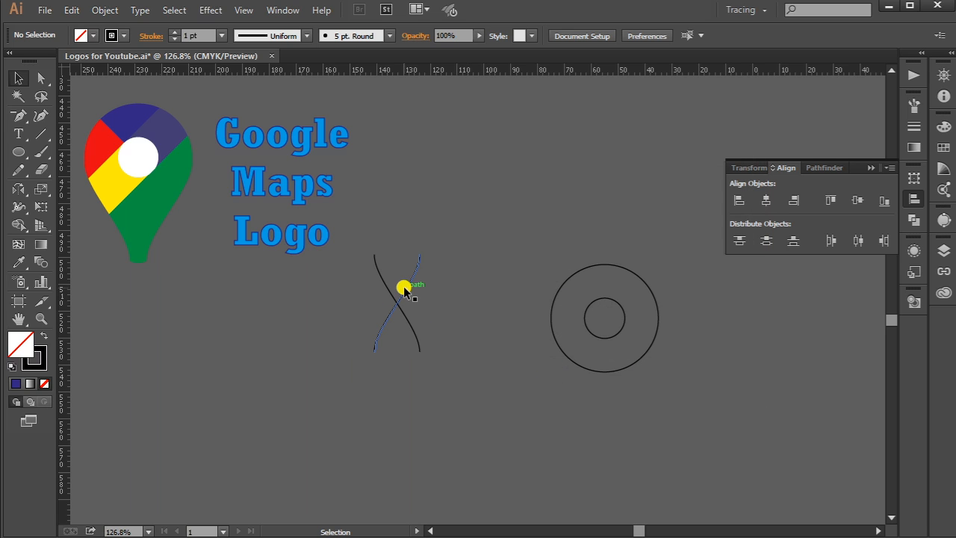
{"action": "left_click_drag", "start_coordinate": [403, 290], "coordinate": [568, 328]}
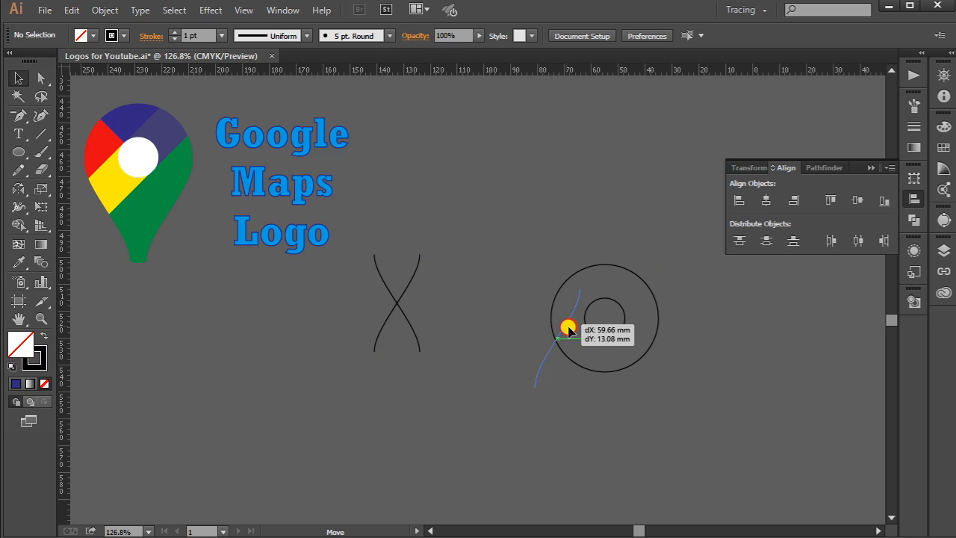
{"action": "left_click_drag", "start_coordinate": [568, 329], "coordinate": [644, 356]}
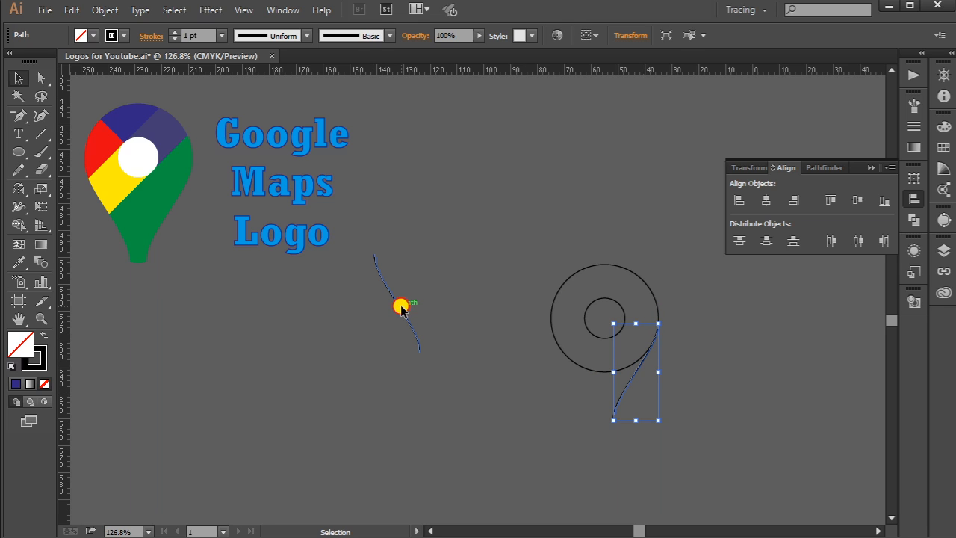
{"action": "left_click_drag", "start_coordinate": [404, 306], "coordinate": [568, 363]}
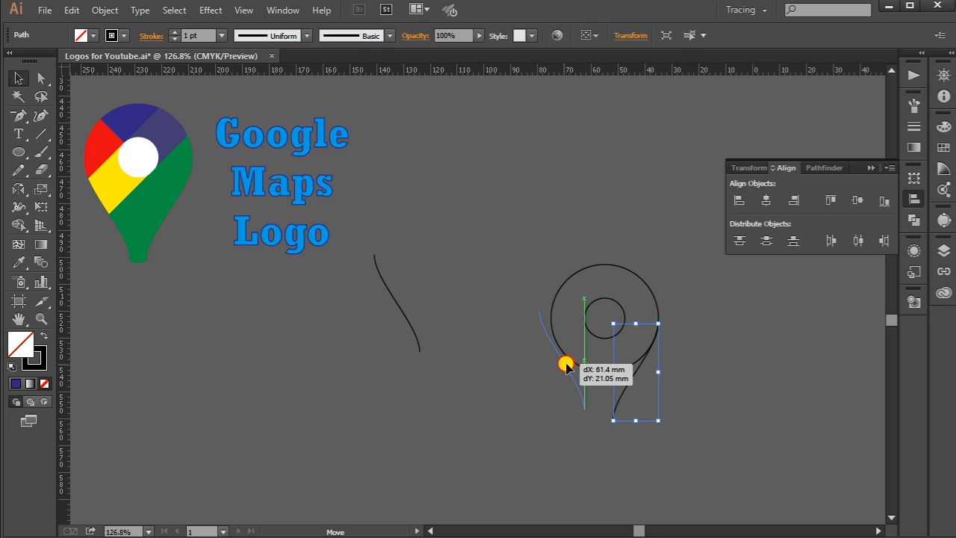
{"action": "left_click_drag", "start_coordinate": [568, 364], "coordinate": [576, 378]}
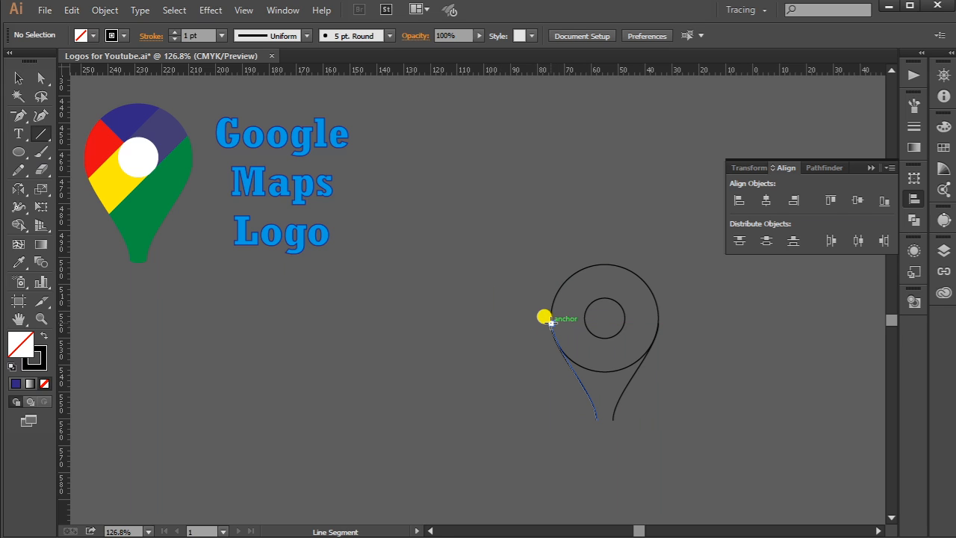
- Draw the left tail line, a horizontal line through the circle and the tip line, then round the tip
{"action": "left_click_drag", "start_coordinate": [545, 317], "coordinate": [646, 319]}
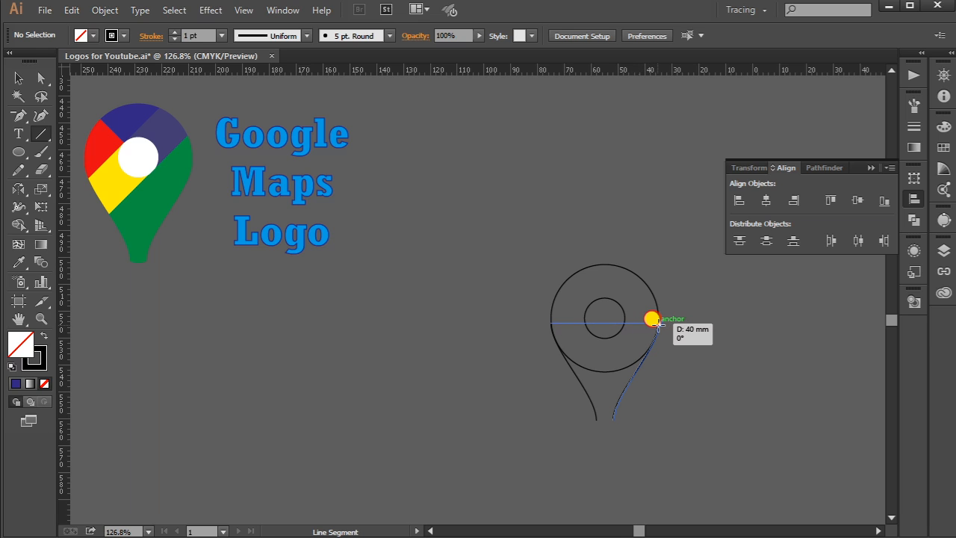
{"action": "left_click_drag", "start_coordinate": [653, 319], "coordinate": [587, 416]}
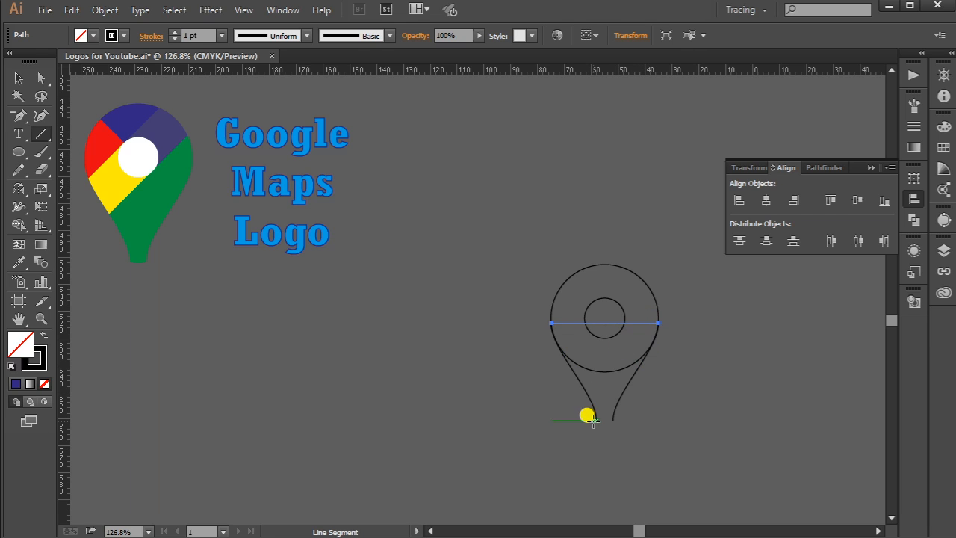
{"action": "left_click_drag", "start_coordinate": [587, 416], "coordinate": [605, 415]}
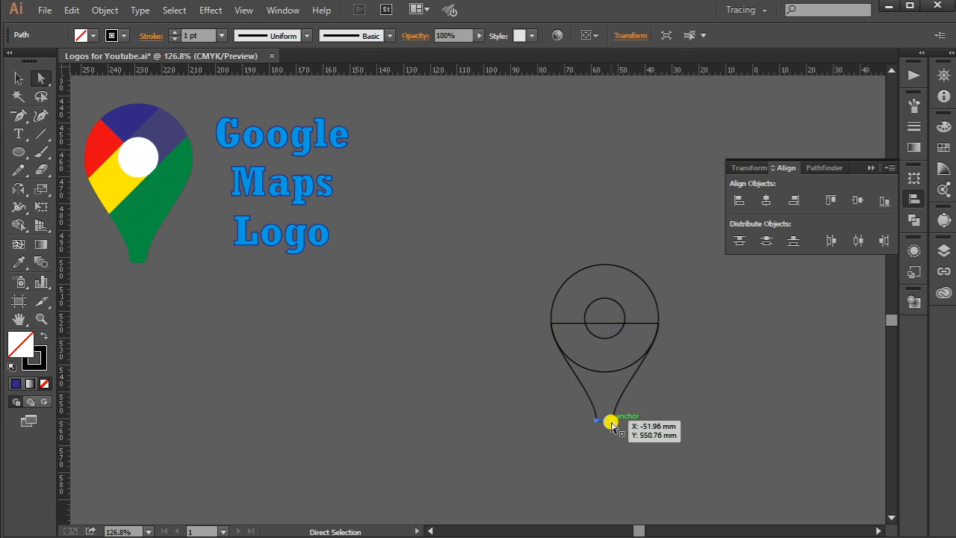
{"action": "left_click", "coordinate": [612, 423]}
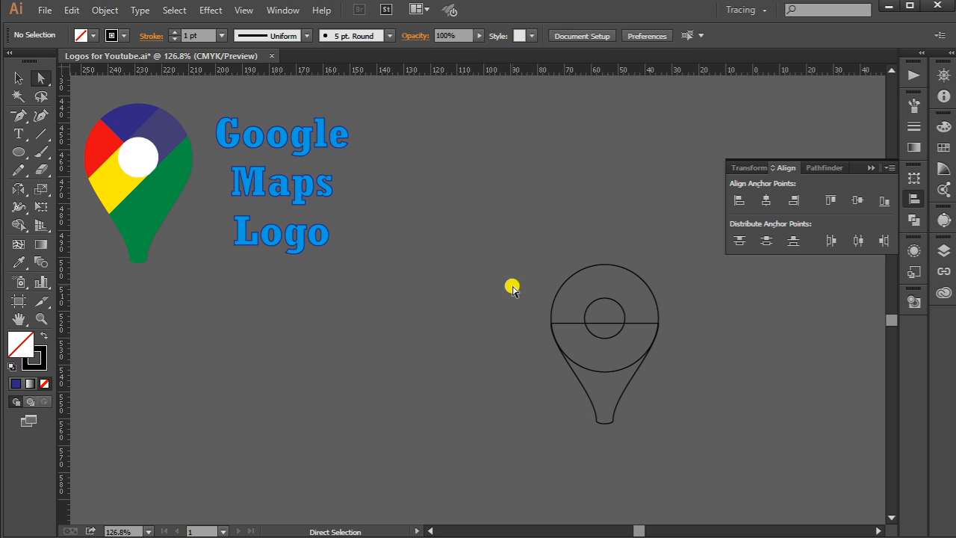
{"action": "left_click_drag", "start_coordinate": [513, 288], "coordinate": [702, 476]}
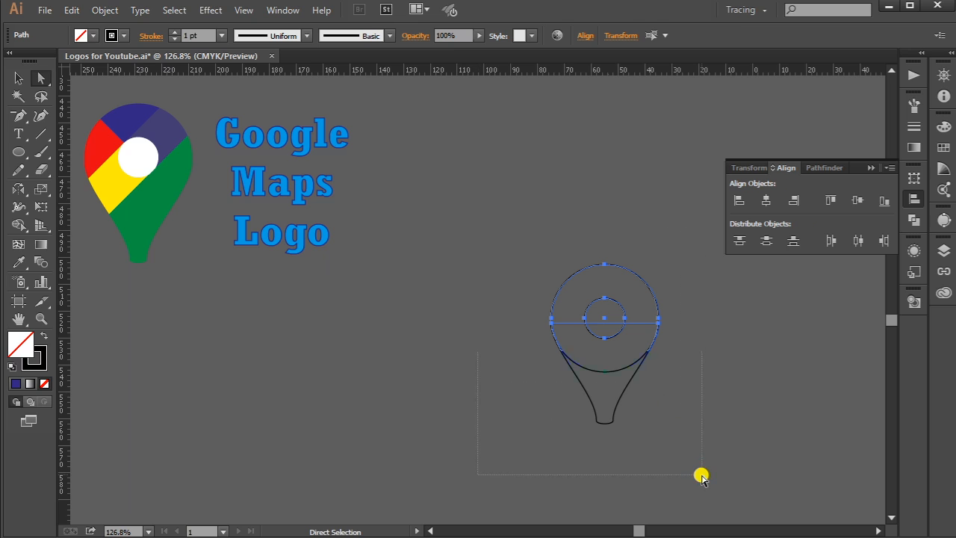
{"action": "mouse_move", "coordinate": [19, 226]}
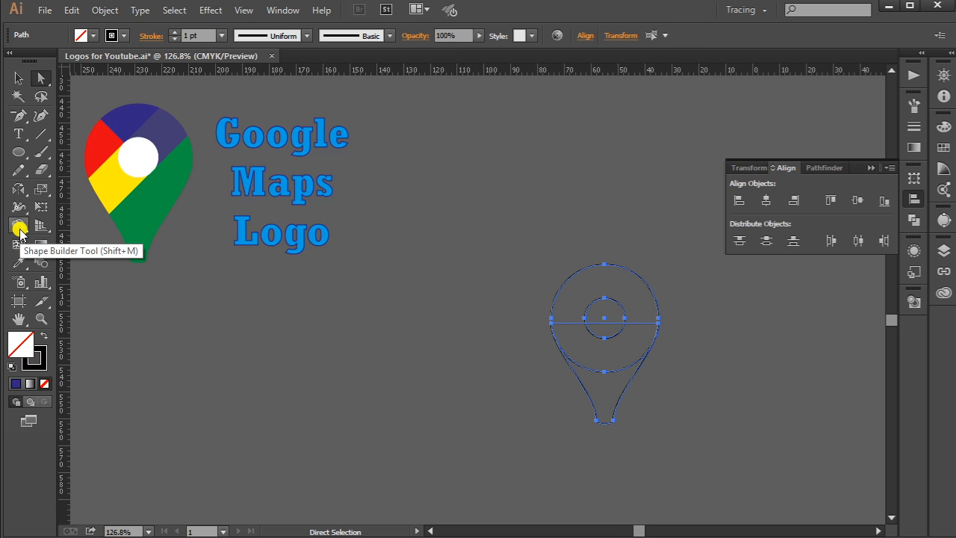
- Use the Shape Builder Tool to merge the big circle and tail into one outline
{"action": "left_click", "coordinate": [19, 227]}
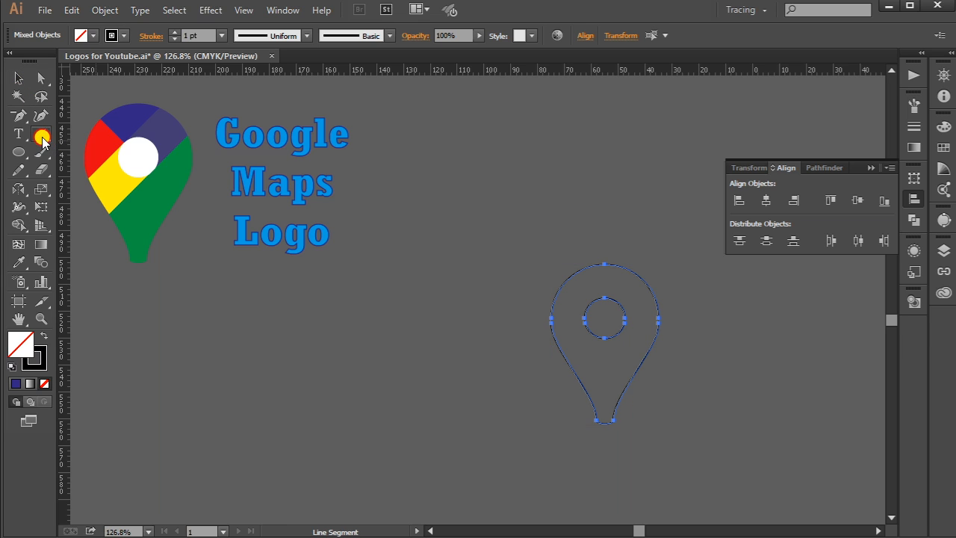
- Create a 50 mm line at 45° and move it onto the pin
{"action": "left_click", "coordinate": [42, 135]}
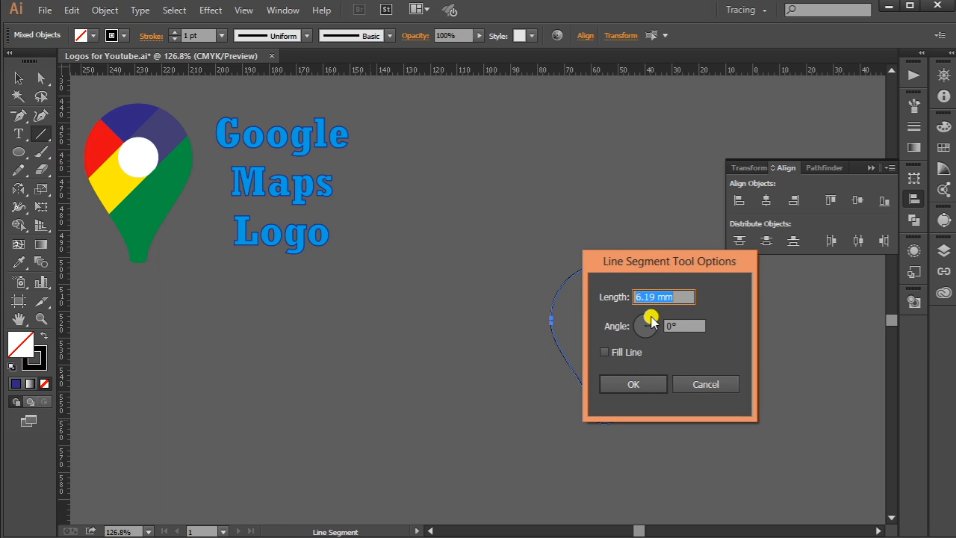
{"action": "type", "text": "50 mm"}
{"action": "left_click", "coordinate": [684, 326]}
{"action": "type", "text": "45"}
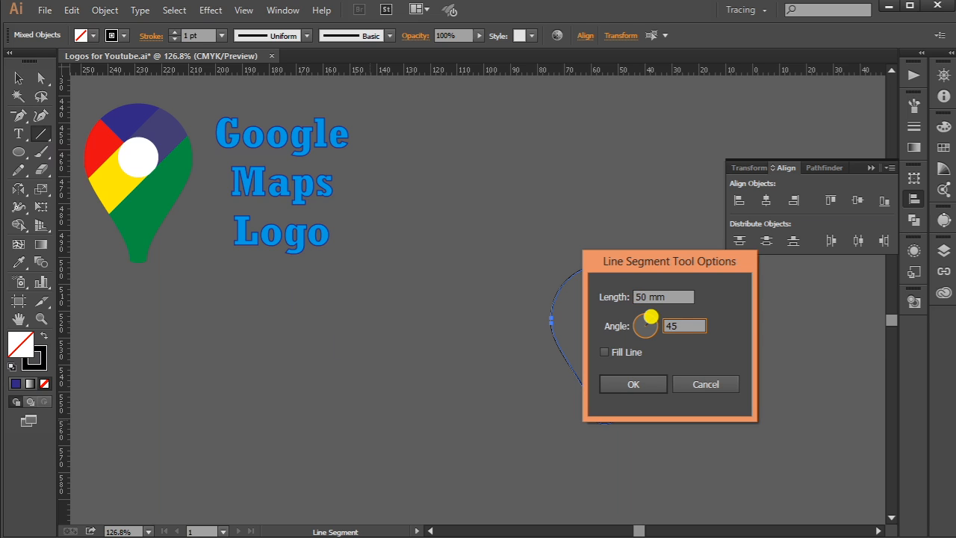
{"action": "left_click", "coordinate": [633, 383]}
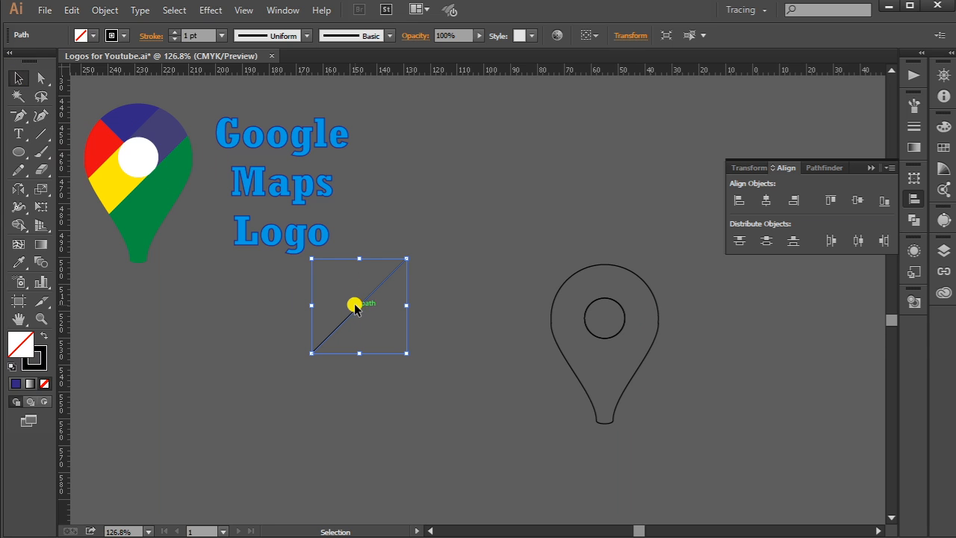
{"action": "left_click_drag", "start_coordinate": [355, 305], "coordinate": [616, 332]}
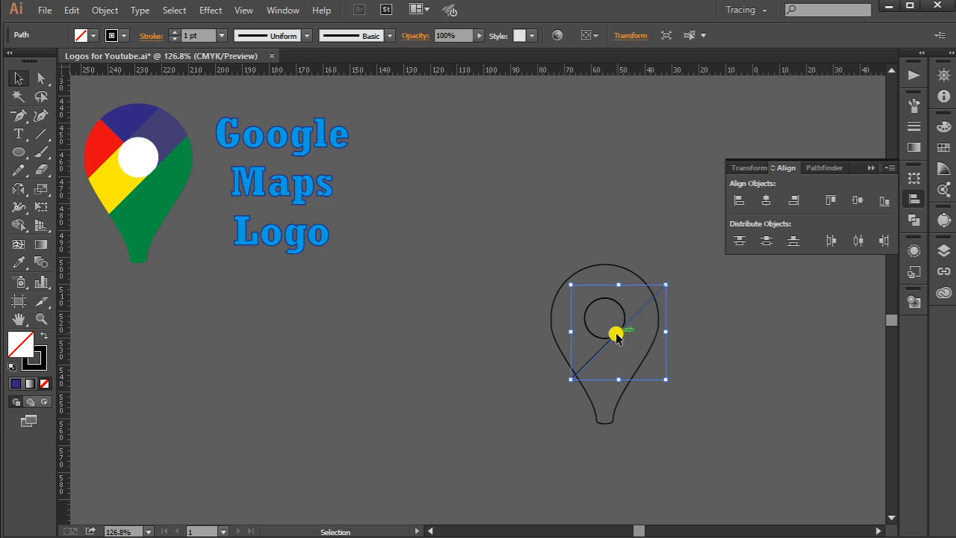
- Add a parallel diagonal copy across the pin and place a flipped diagonal at the top
{"action": "left_click_drag", "start_coordinate": [616, 333], "coordinate": [463, 306]}
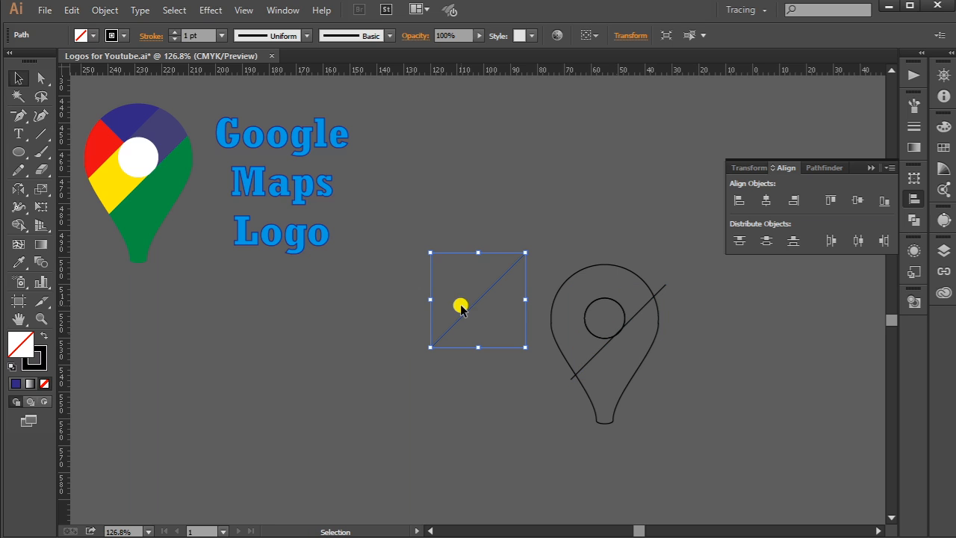
{"action": "left_click_drag", "start_coordinate": [461, 304], "coordinate": [581, 305]}
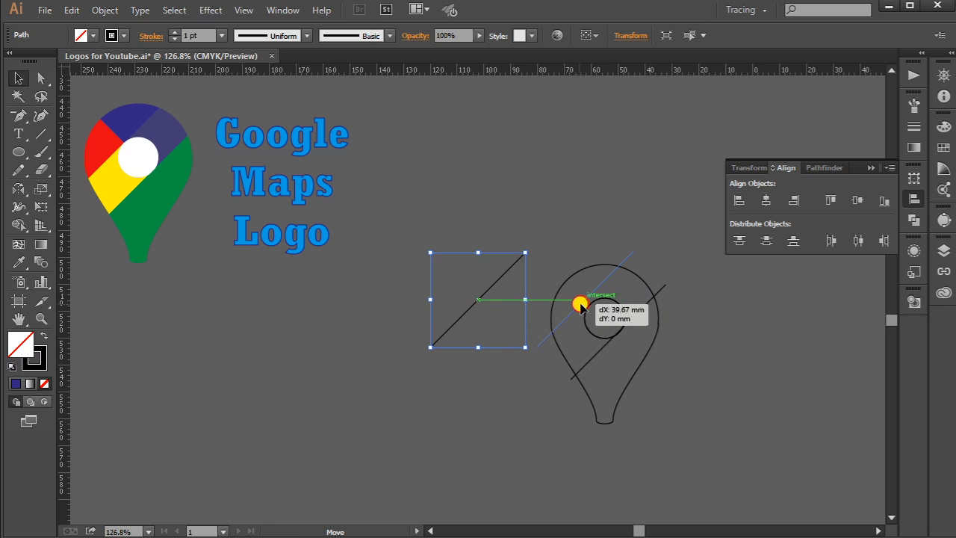
{"action": "left_click_drag", "start_coordinate": [581, 305], "coordinate": [592, 307]}
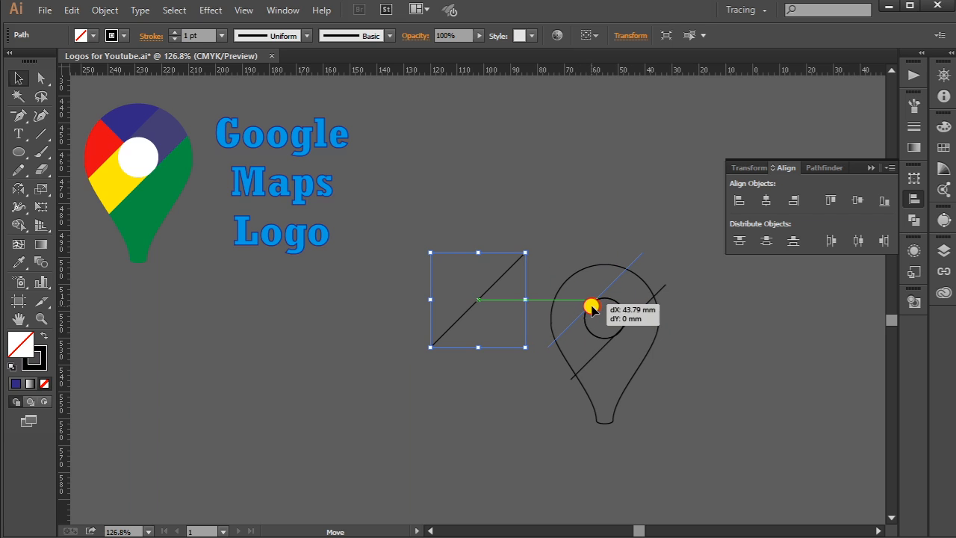
{"action": "left_click_drag", "start_coordinate": [478, 300], "coordinate": [596, 305]}
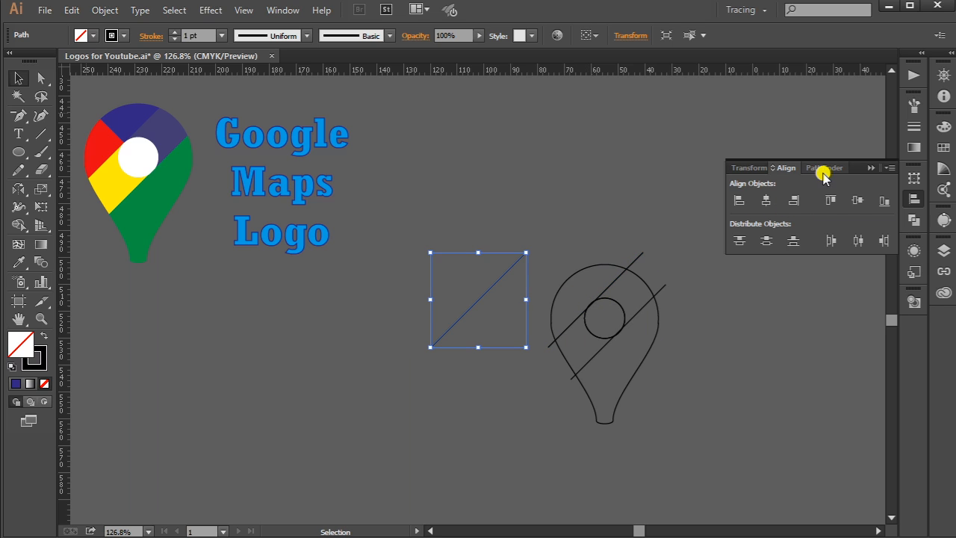
{"action": "left_click", "coordinate": [751, 168]}
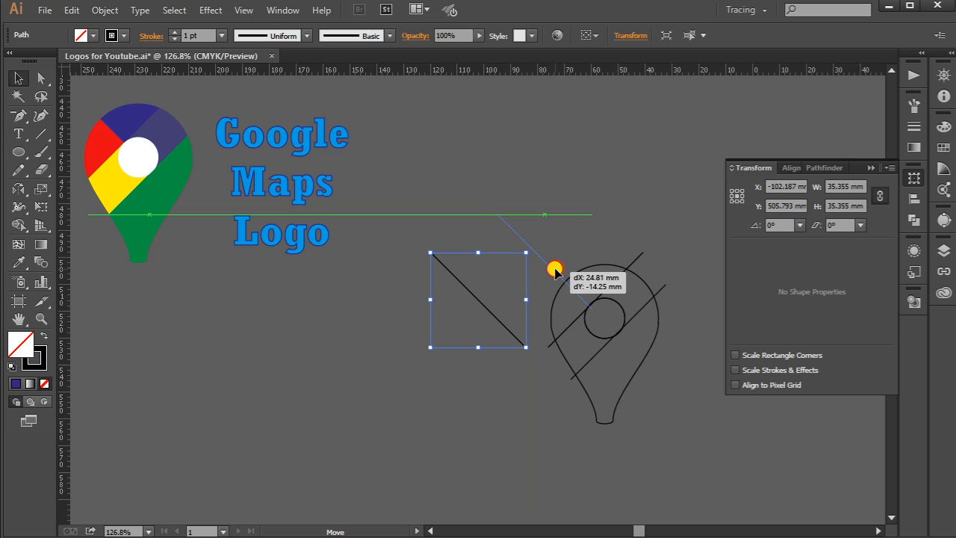
{"action": "left_click_drag", "start_coordinate": [478, 299], "coordinate": [545, 257]}
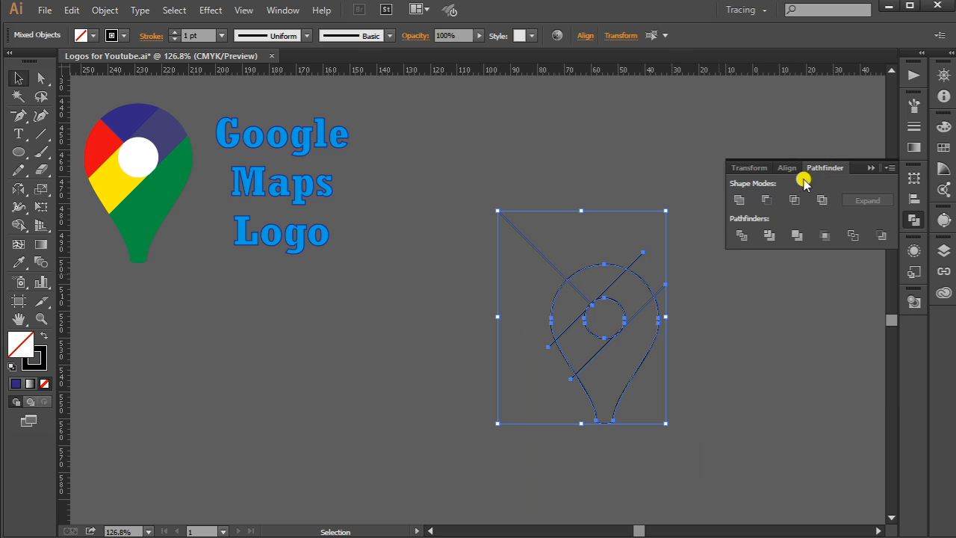
- Divide the pin along the lines with Pathfinder and select one resulting piece
{"action": "left_click", "coordinate": [741, 235]}
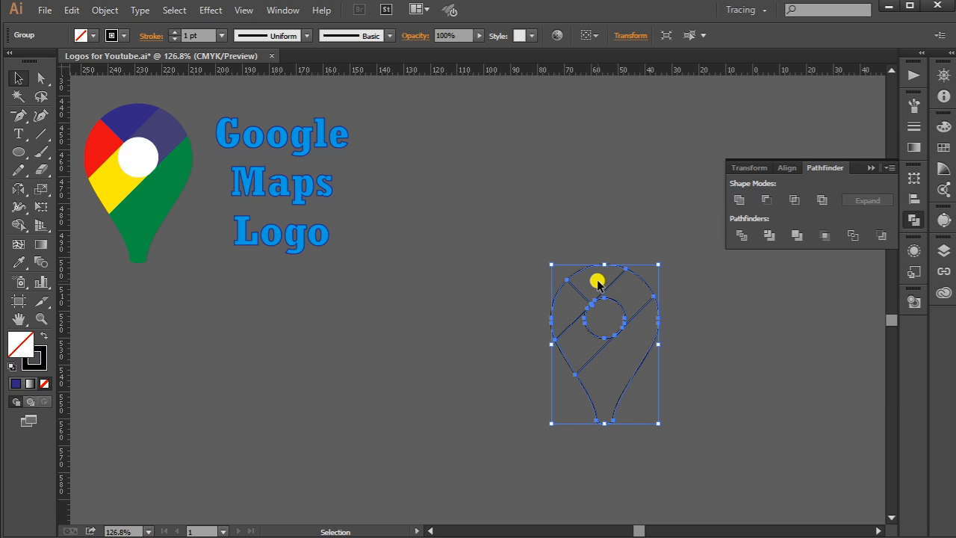
{"action": "left_click", "coordinate": [743, 387]}
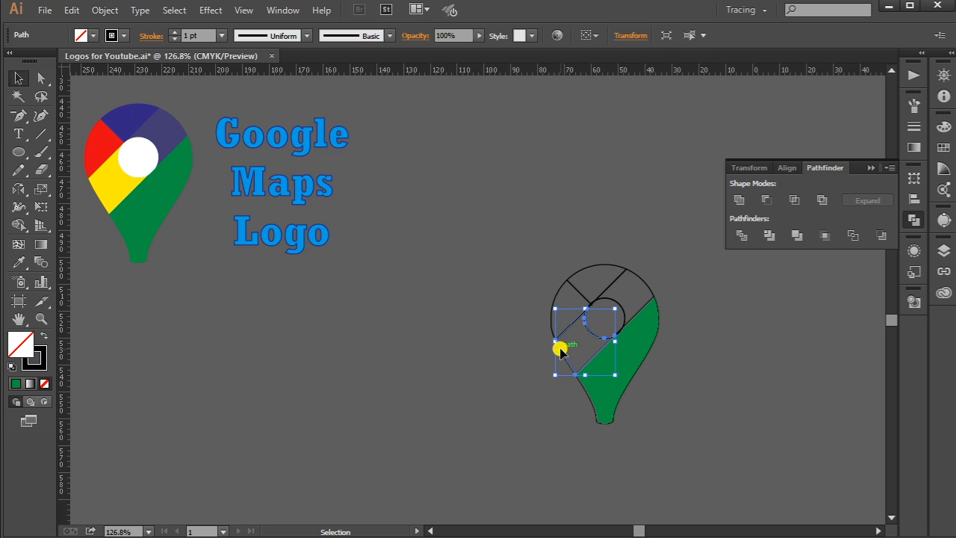
- Fill the pin's left sections with red and yellow swatches from the Fill dropdown
{"action": "left_click", "coordinate": [81, 35]}
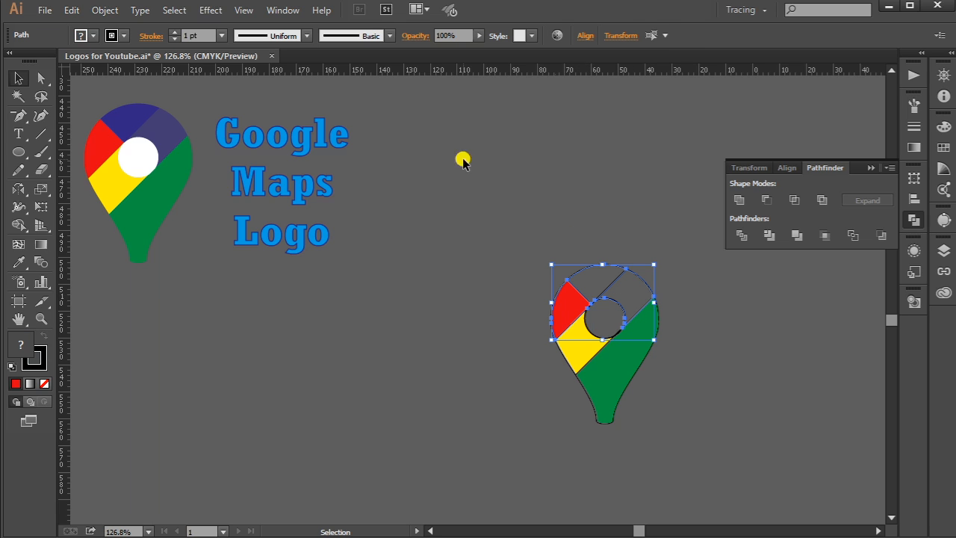
{"action": "left_click", "coordinate": [94, 36]}
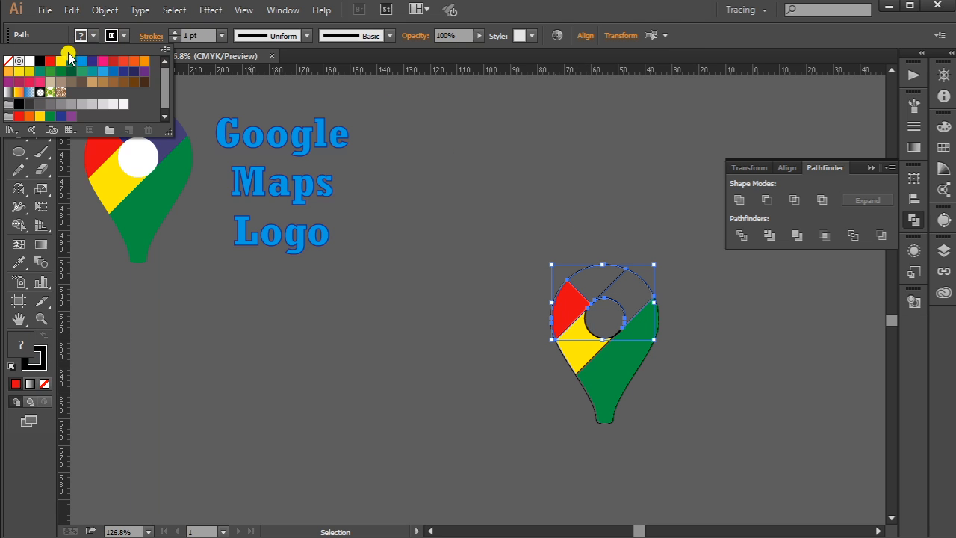